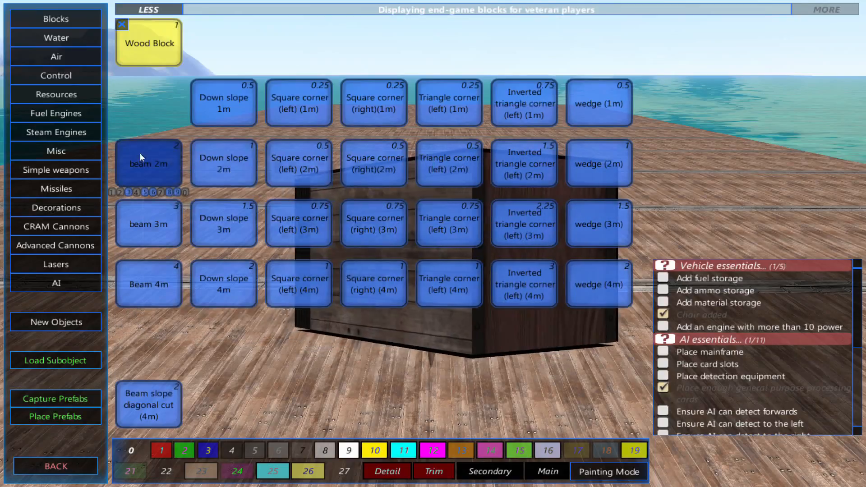
Step: Pick the small gearbox from the Steam Engines parts and place it on the deck
click(56, 131)
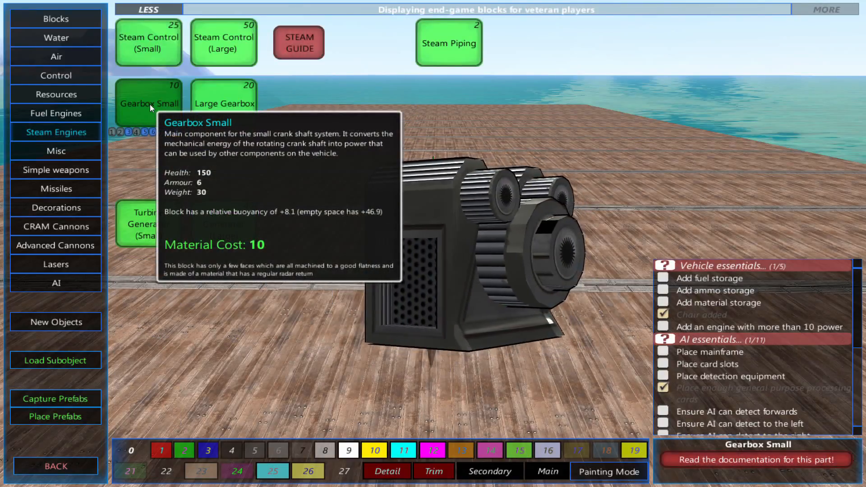
mouse_move(224, 110)
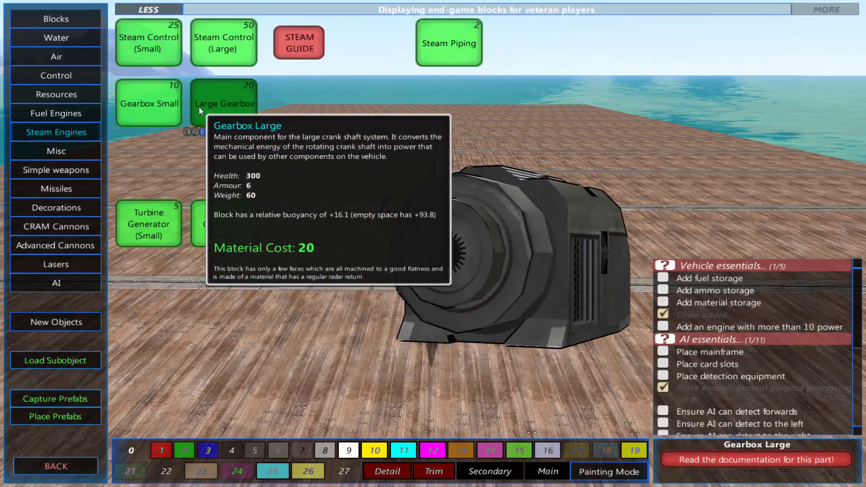
click(149, 104)
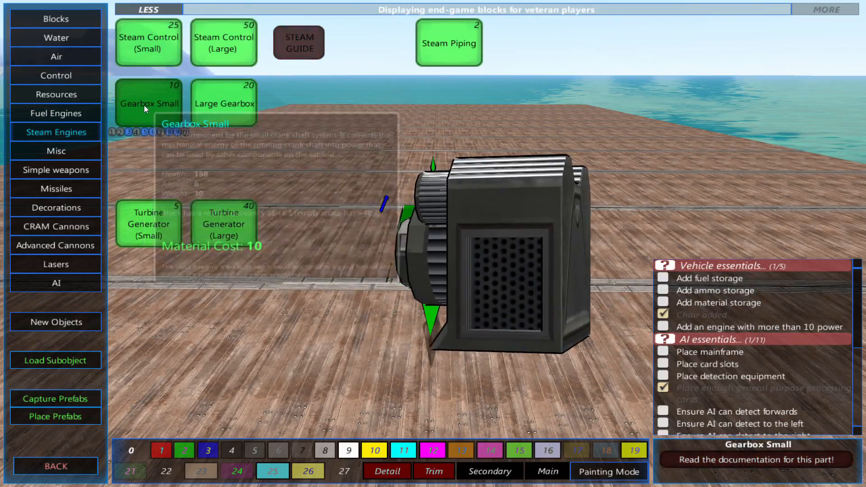
click(150, 104)
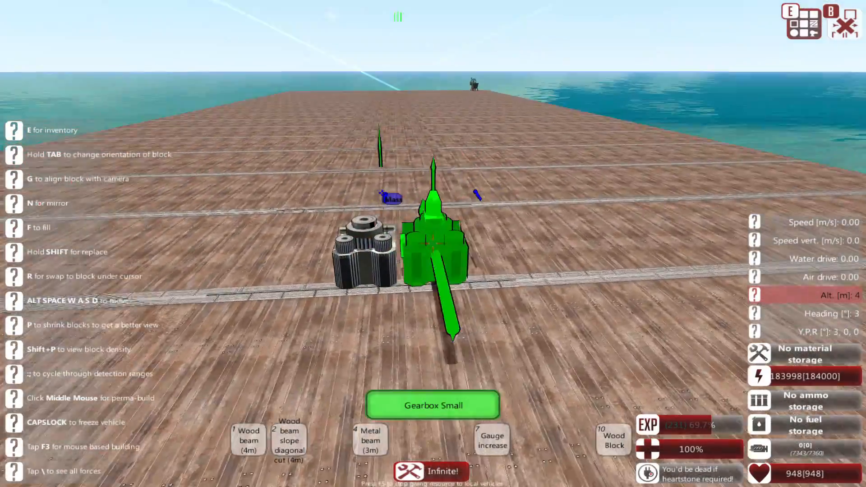
Step: Bring up the block inventory to choose crankshaft parts for the gearbox
key(e)
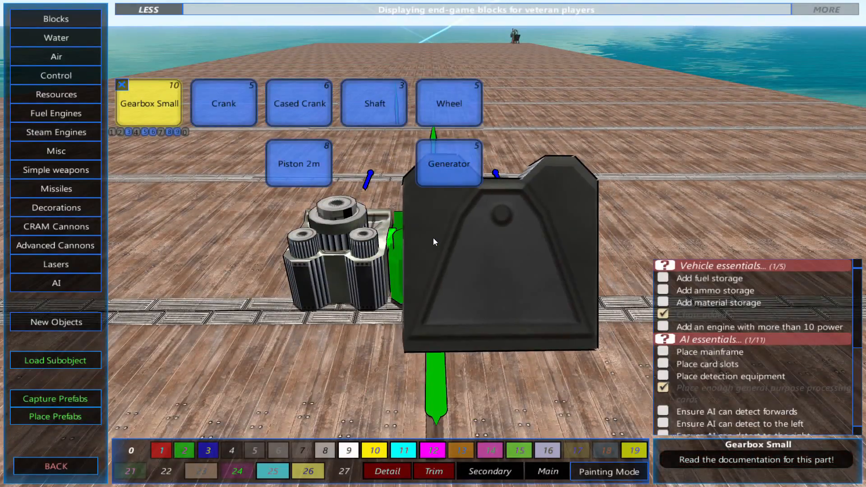
mouse_move(224, 103)
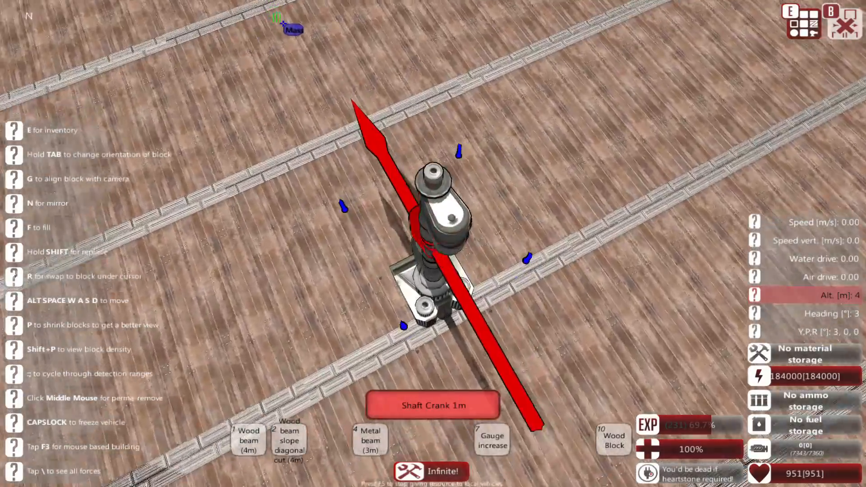
Step: Bring up the block inventory to choose cranks and 2m pistons for the assembly
key(e)
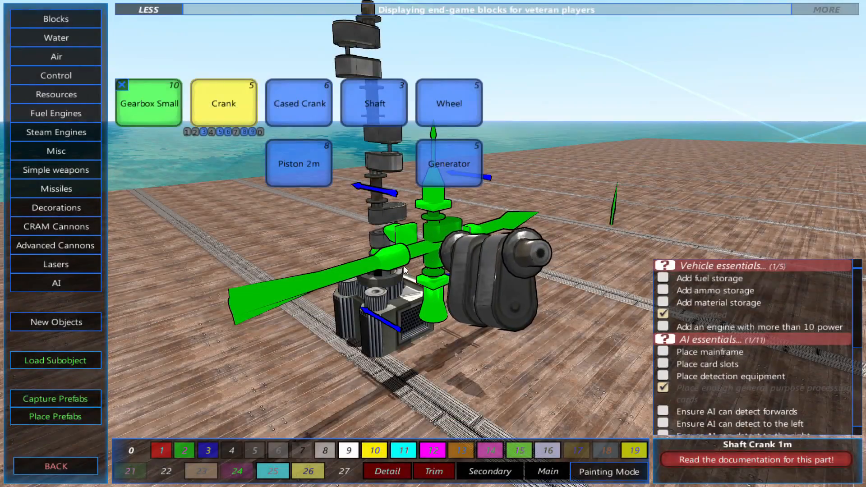
mouse_move(298, 162)
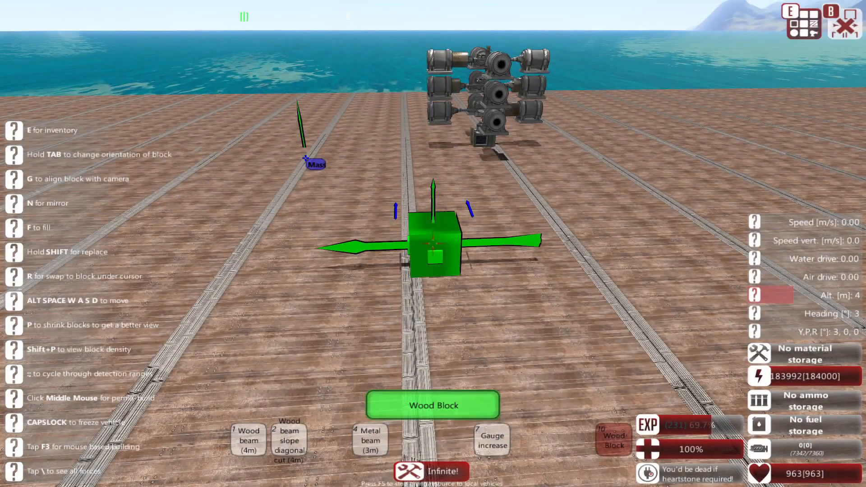
Step: Choose the large steam controller from Steam Engines and build the boiler behind it
key(e)
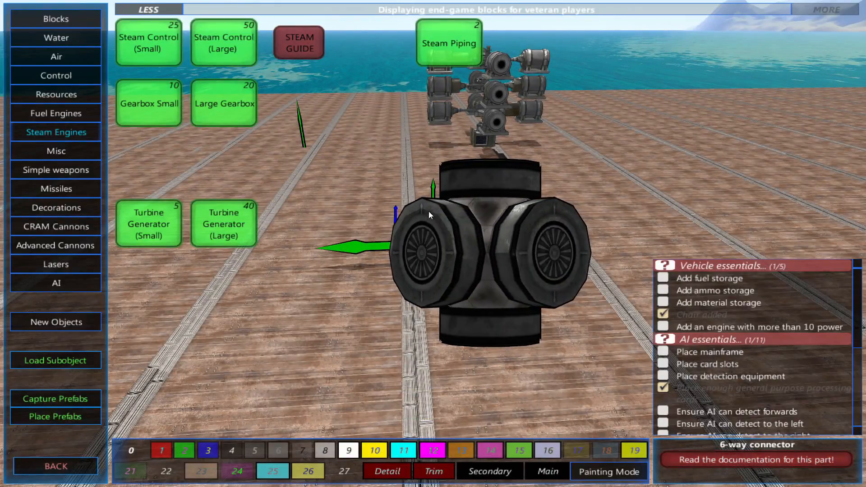
click(149, 42)
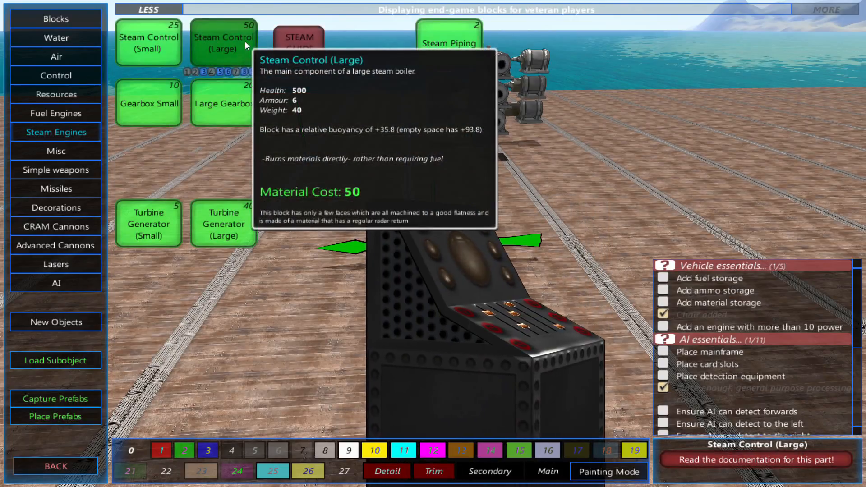
click(223, 41)
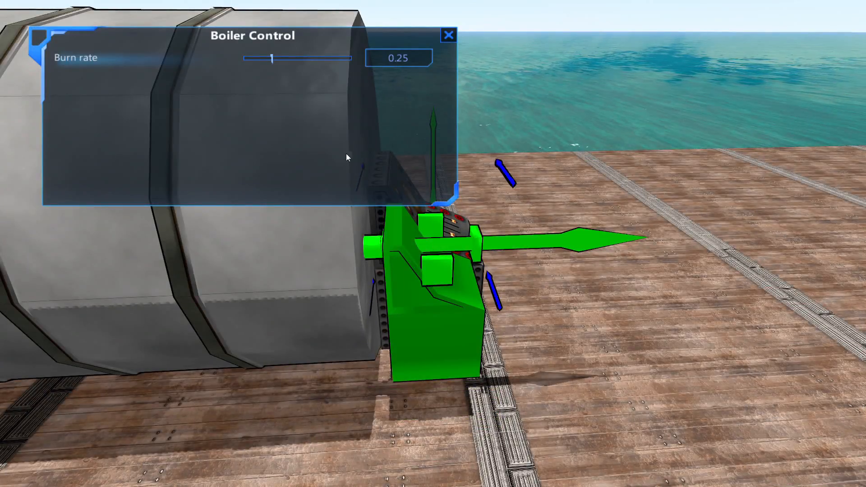
mouse_move(271, 58)
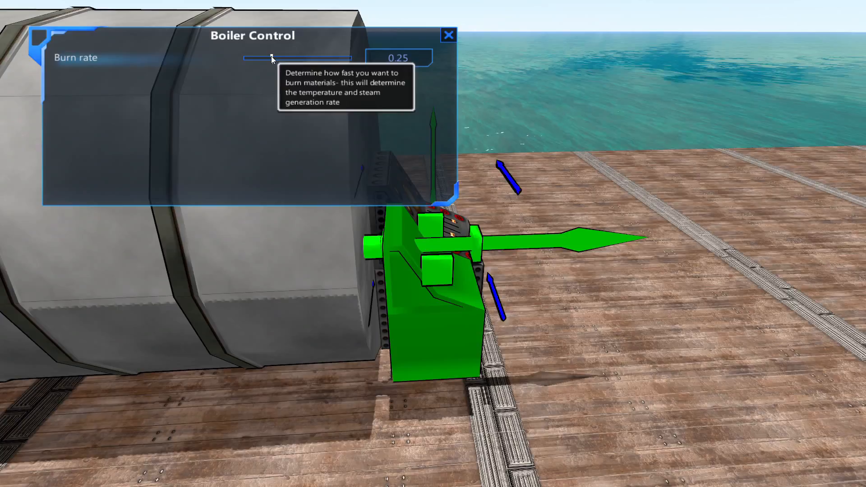
Step: Try the boiler burn rate at 1.00 and 0.05, leave it at 0.25 and close its settings
drag(271, 58, 351, 59)
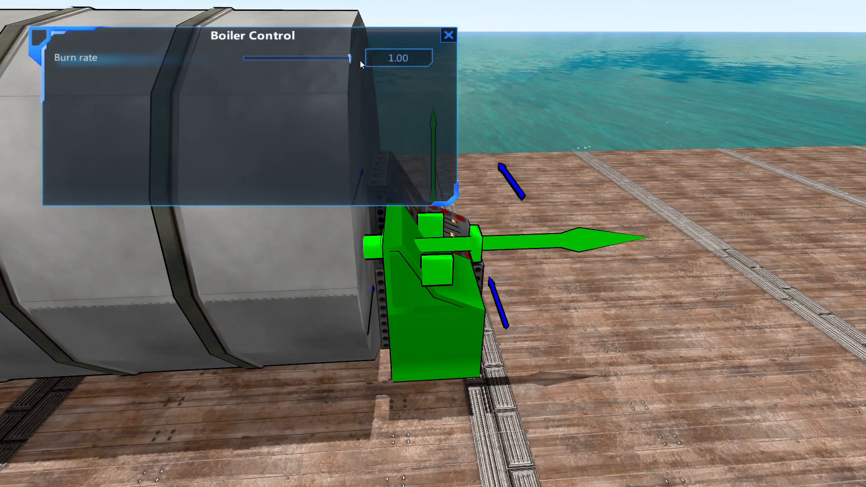
drag(351, 57, 249, 58)
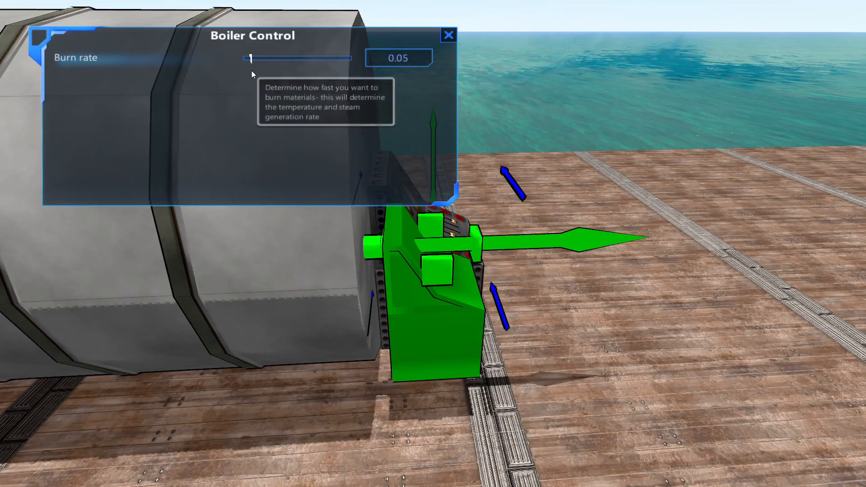
drag(249, 58, 270, 59)
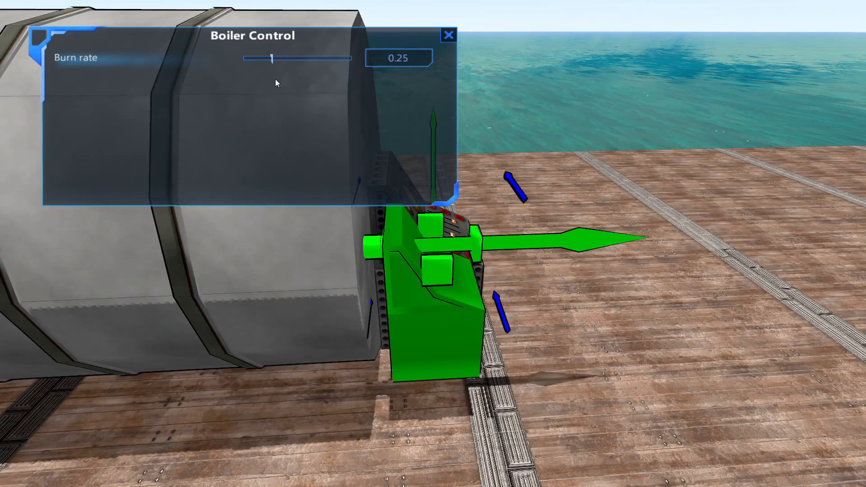
click(449, 35)
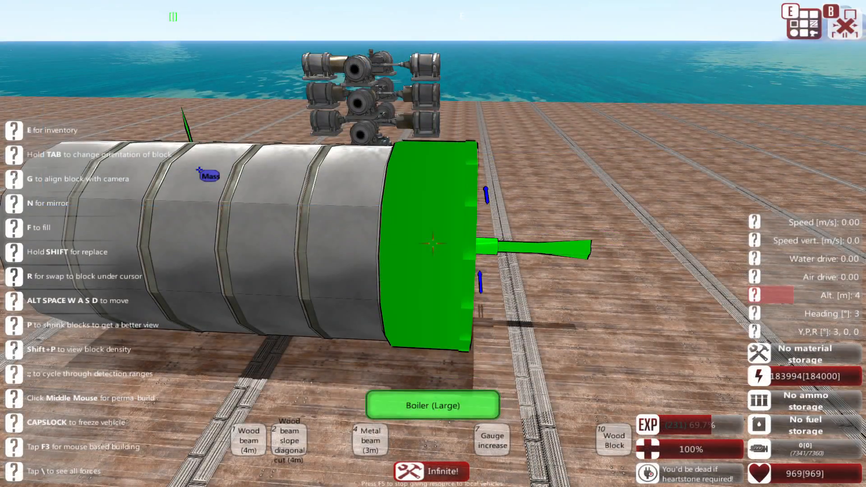
Step: Choose steam piping parts and lay pipes, corners and 3-way pipes joining the pistons
key(e)
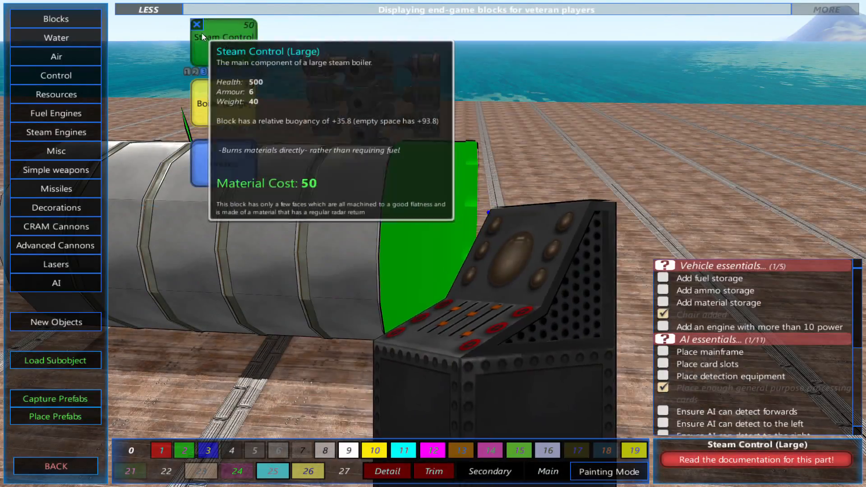
click(55, 132)
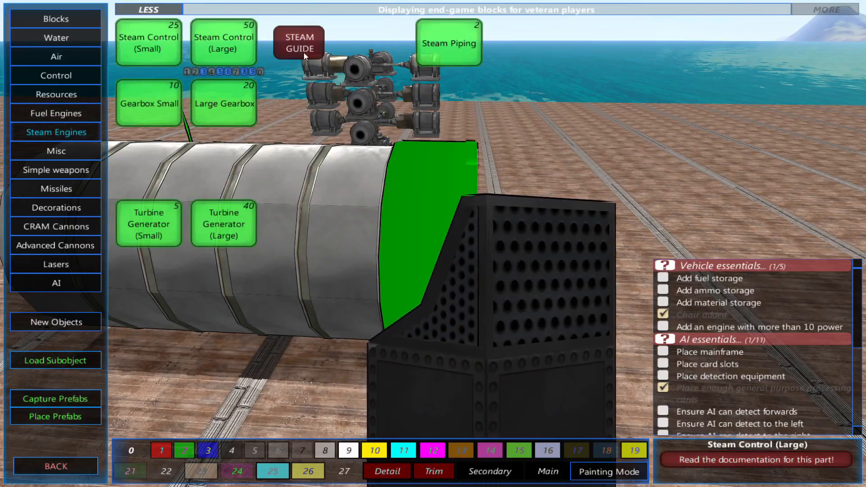
click(448, 43)
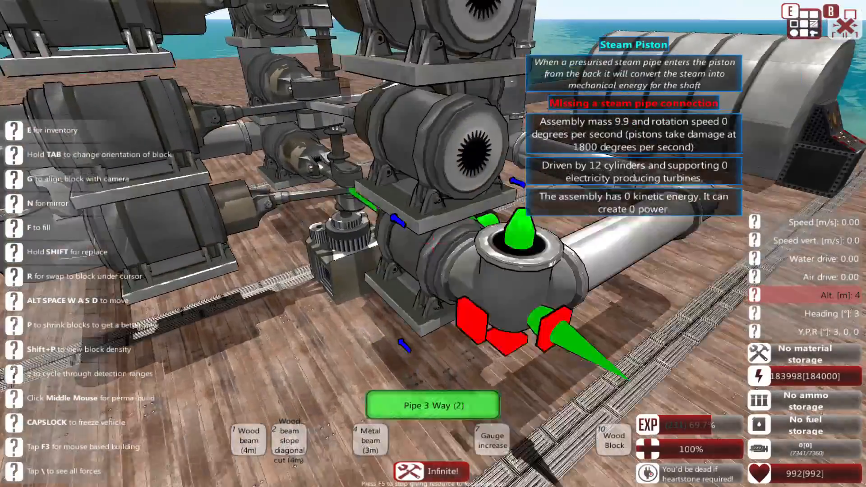
key(e)
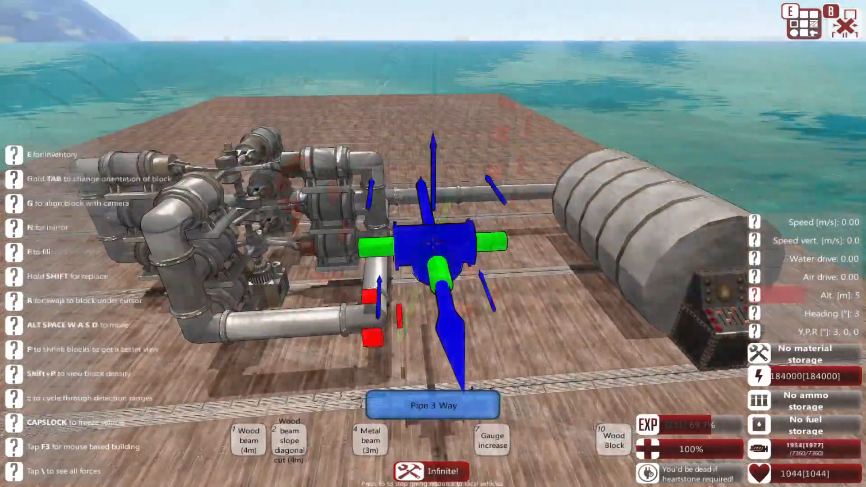
Step: Finish the boiler-to-piston pipe run with 4m and 1m pipes so the engine spins
key(e)
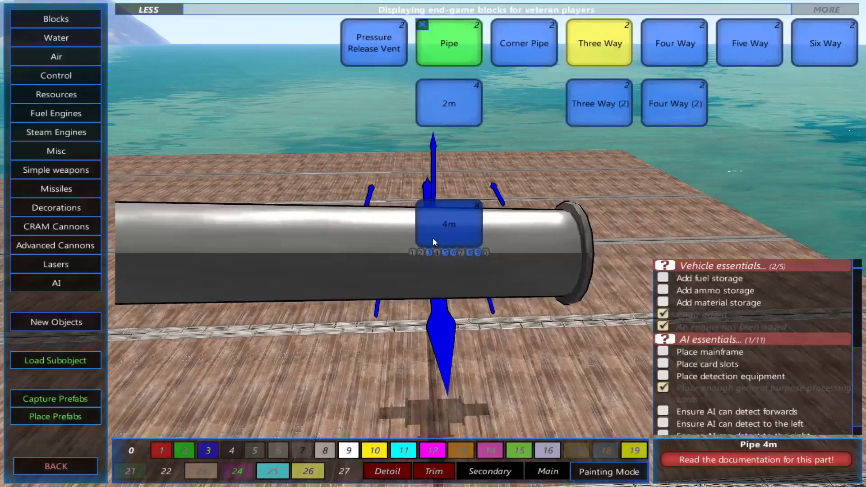
click(56, 93)
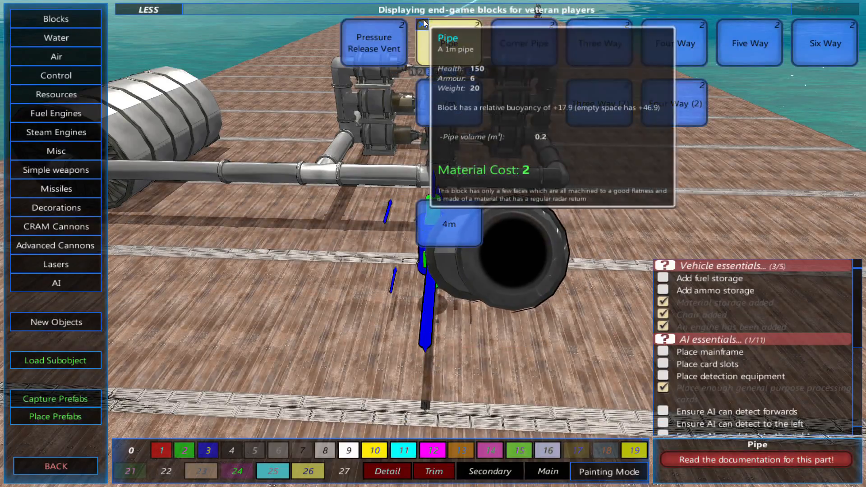
click(56, 132)
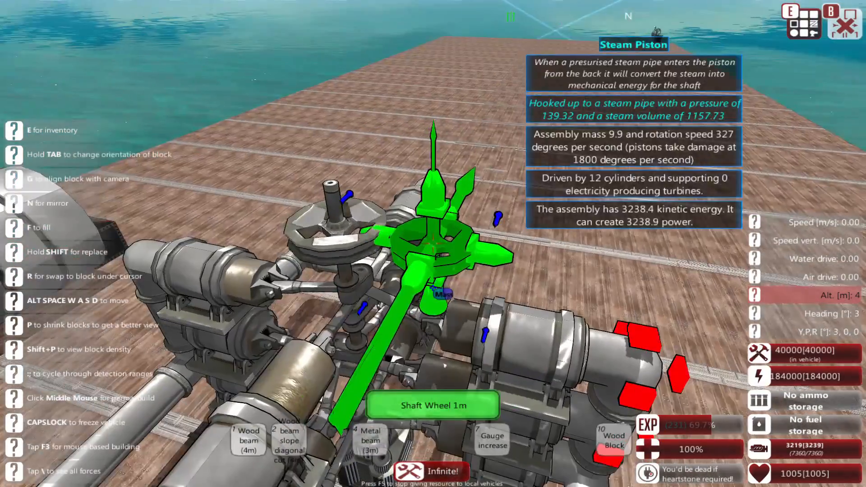
Step: Place a 4-way pipe junction and build a small turbine generator body on it
key(e)
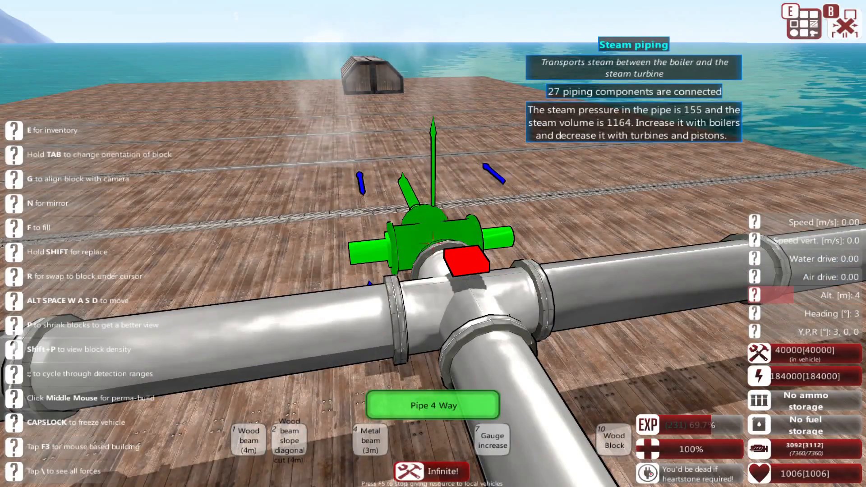
key(e)
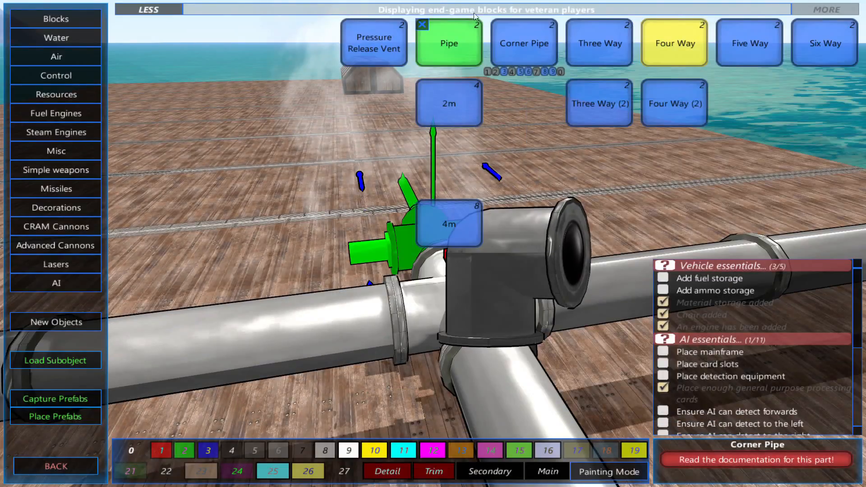
click(56, 132)
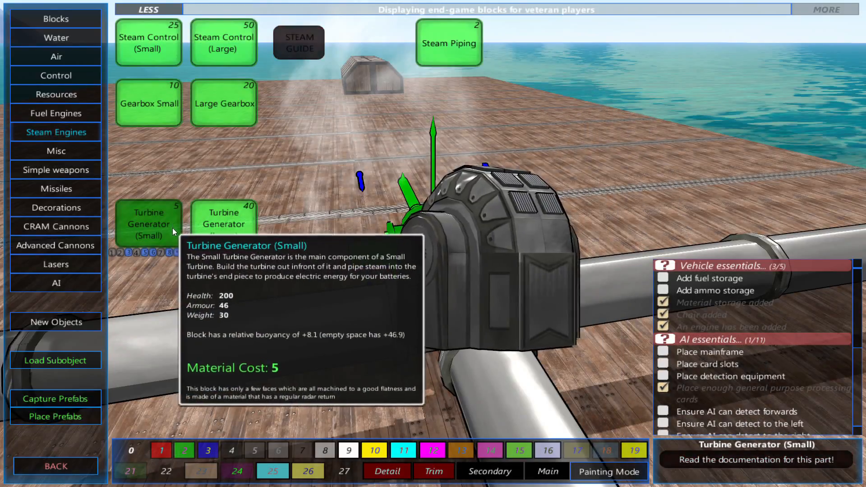
click(148, 224)
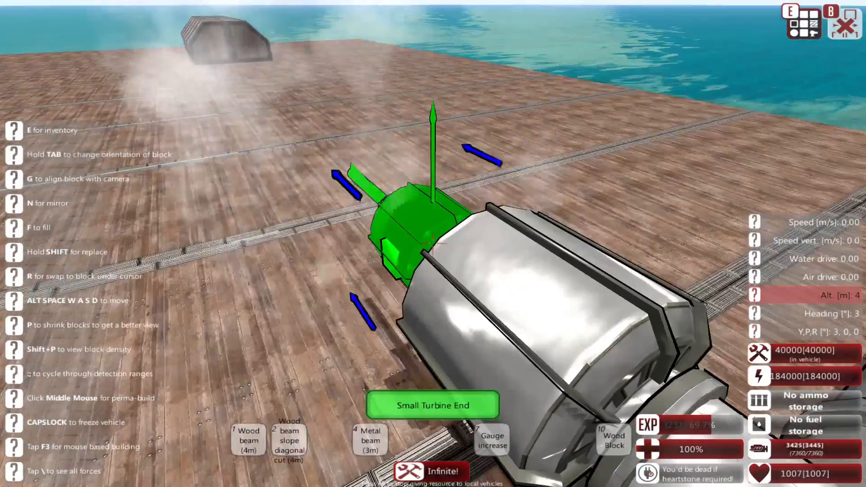
Step: Attach the small turbine end, pipe it to the steam line, and return to Steam Engines parts
key(e)
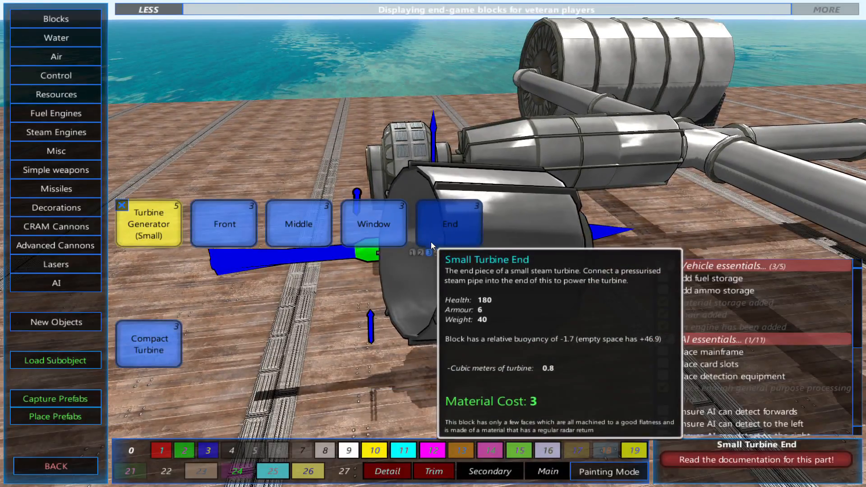
click(55, 131)
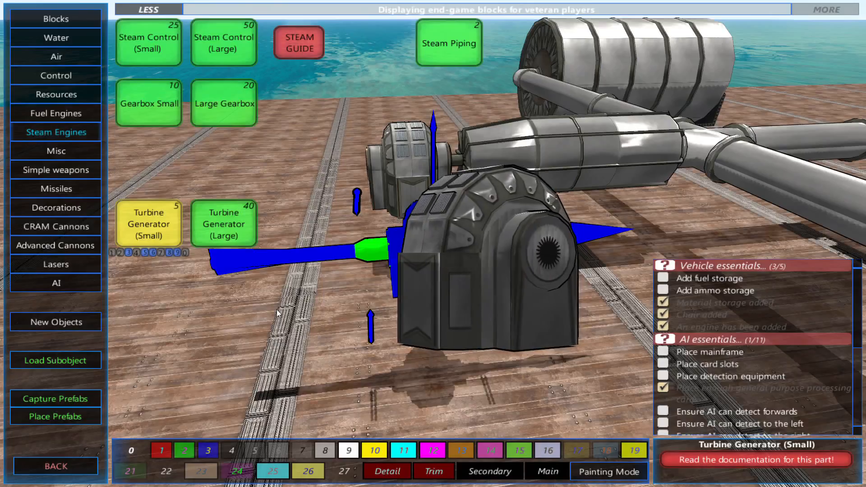